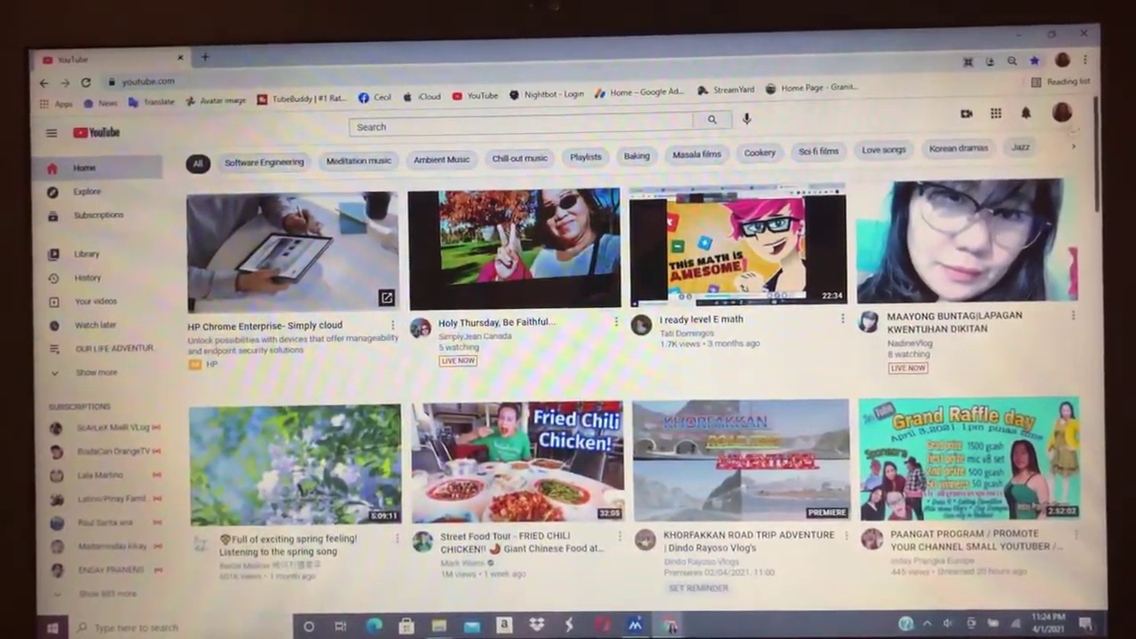
Show the signed-in account's menu from the profile avatar on the YouTube home page
left_click(1062, 114)
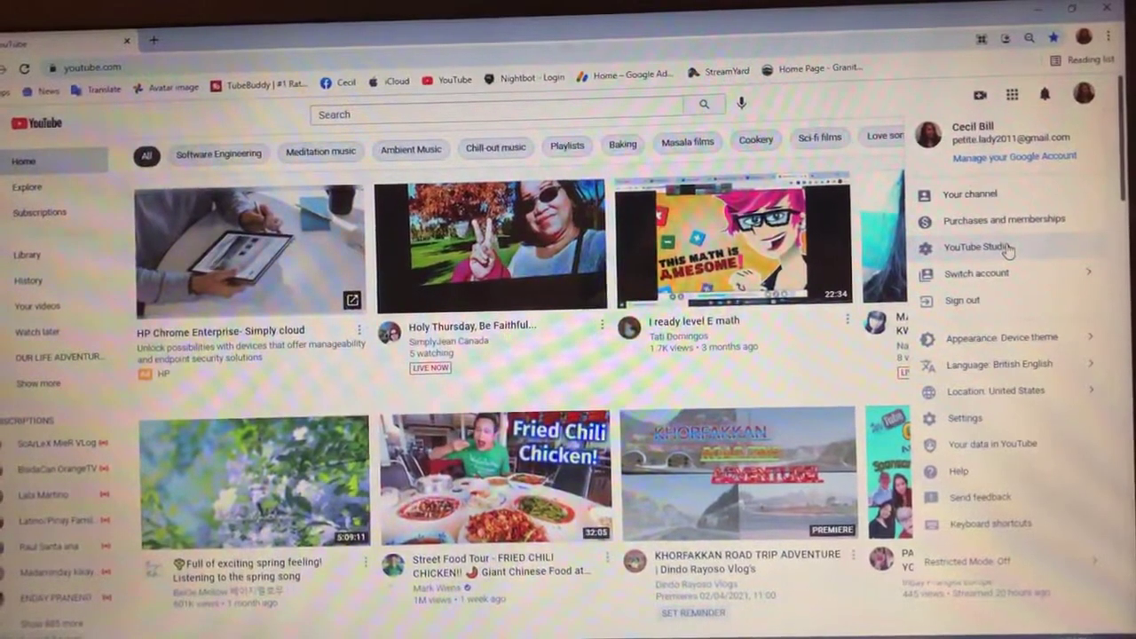
Go to YouTube Studio and reach the channel's uploads list with the scheduled Premiere
left_click(984, 247)
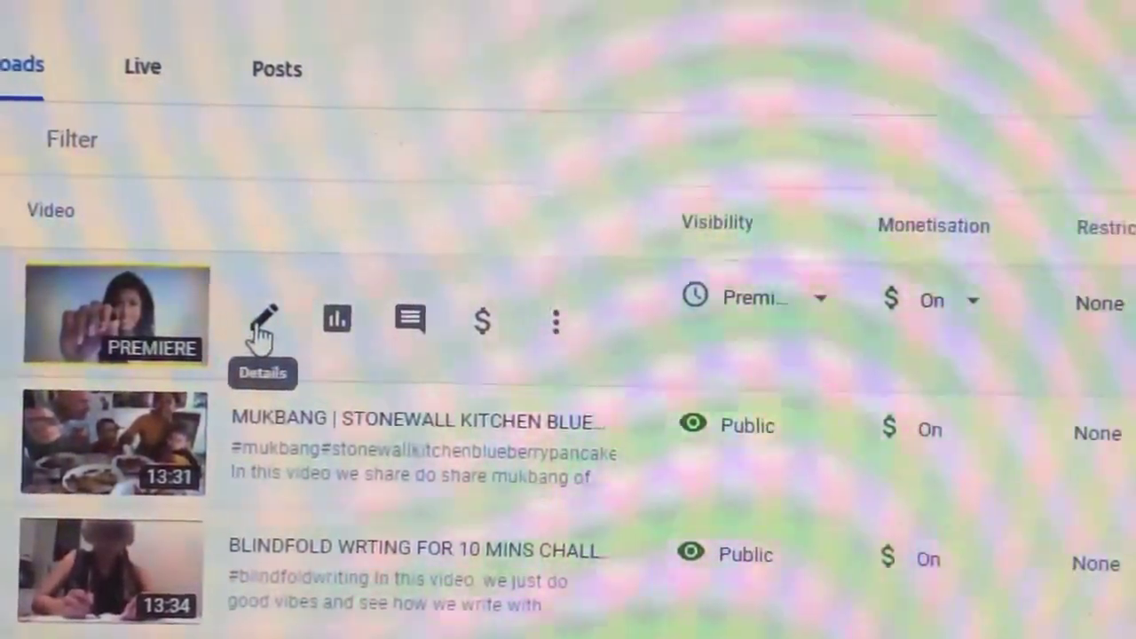
Bring up the scheduled video's details and its Premiere settings with the current trailer
left_click(263, 316)
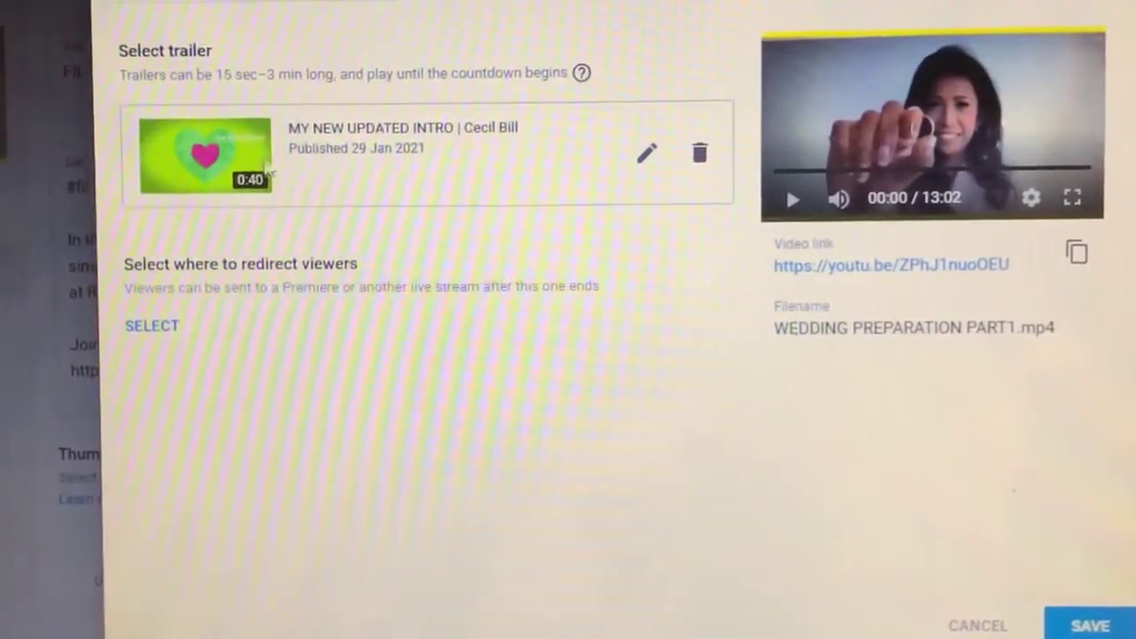
mouse_move(703, 153)
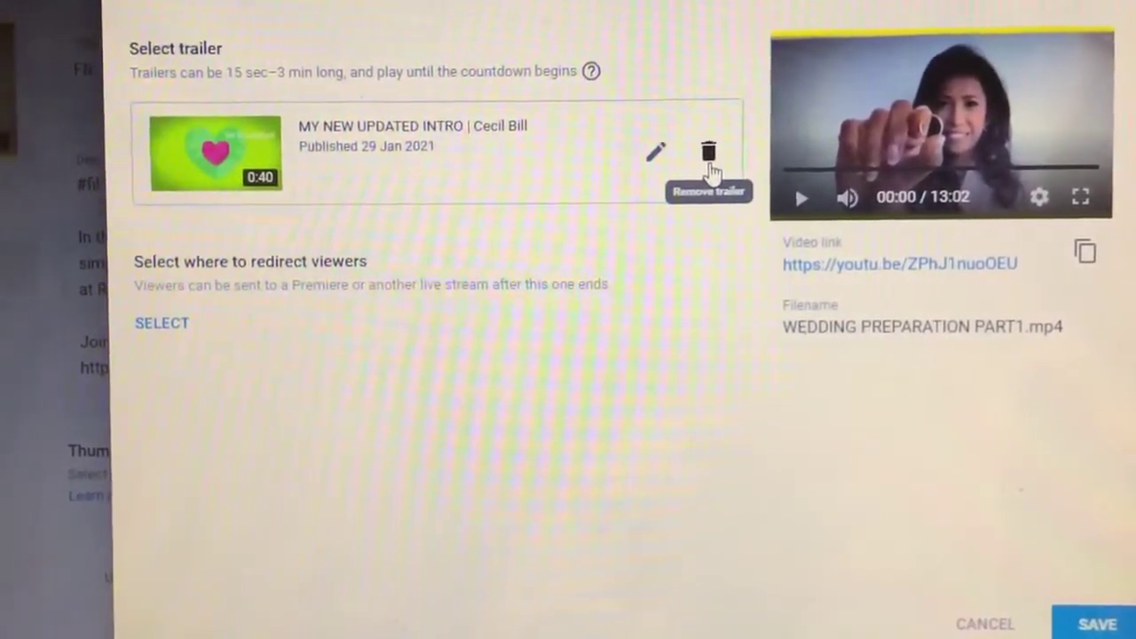
Remove the Premiere's existing trailer and list the channel's videos to choose a replacement
left_click(710, 149)
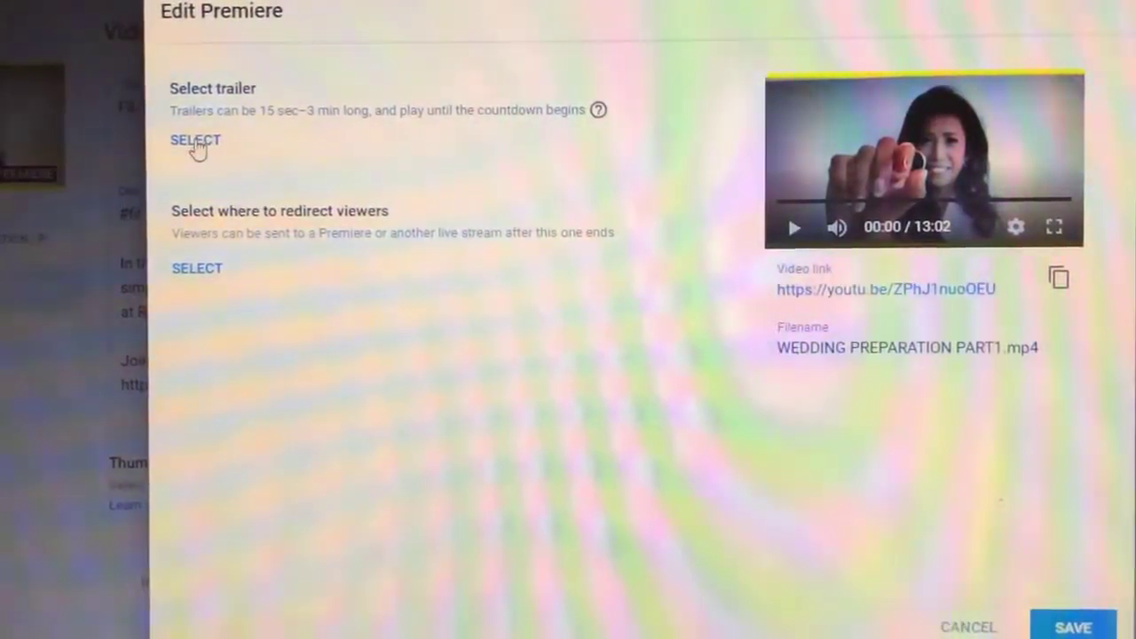
left_click(195, 140)
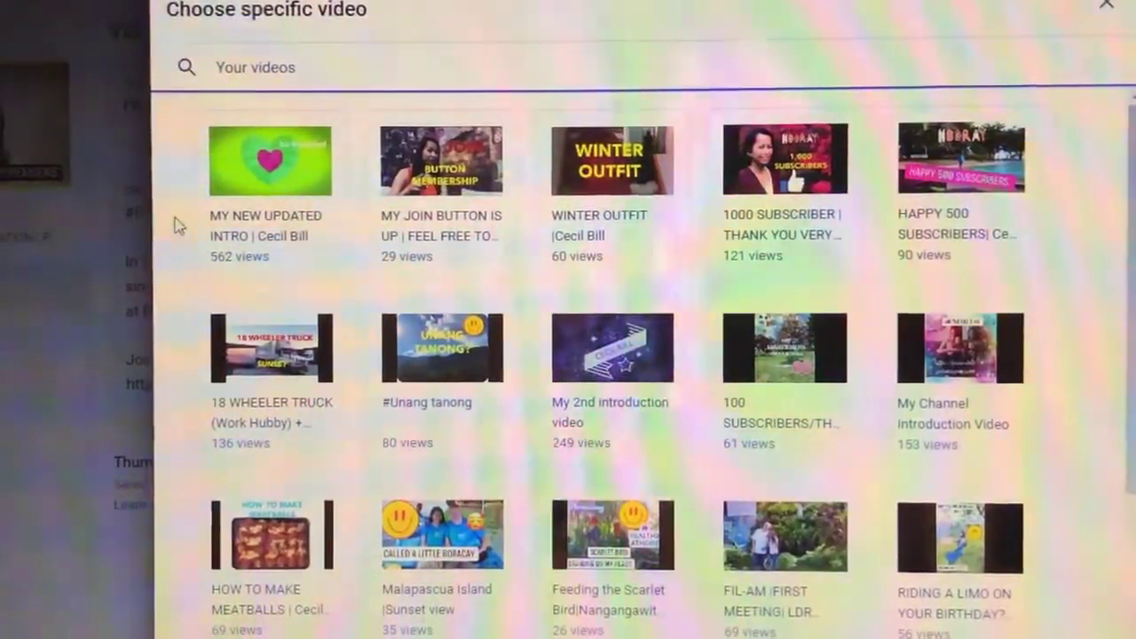
left_click(270, 177)
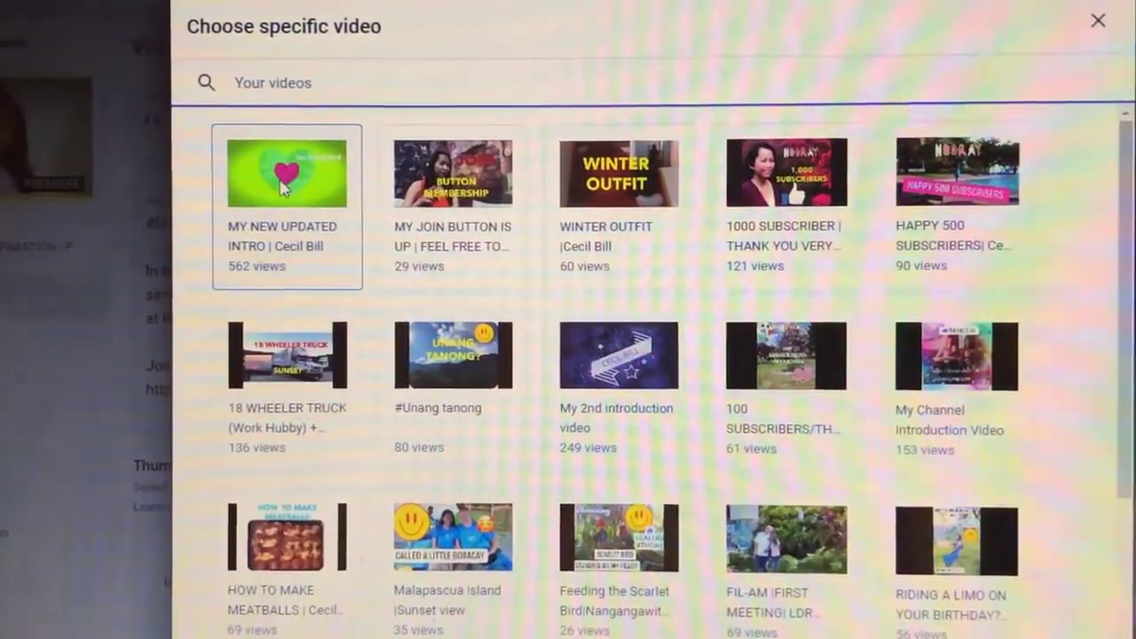
Attach MY NEW UPDATED INTRO as the trailer, save the Premiere, and reopen its settings to verify
left_click(286, 172)
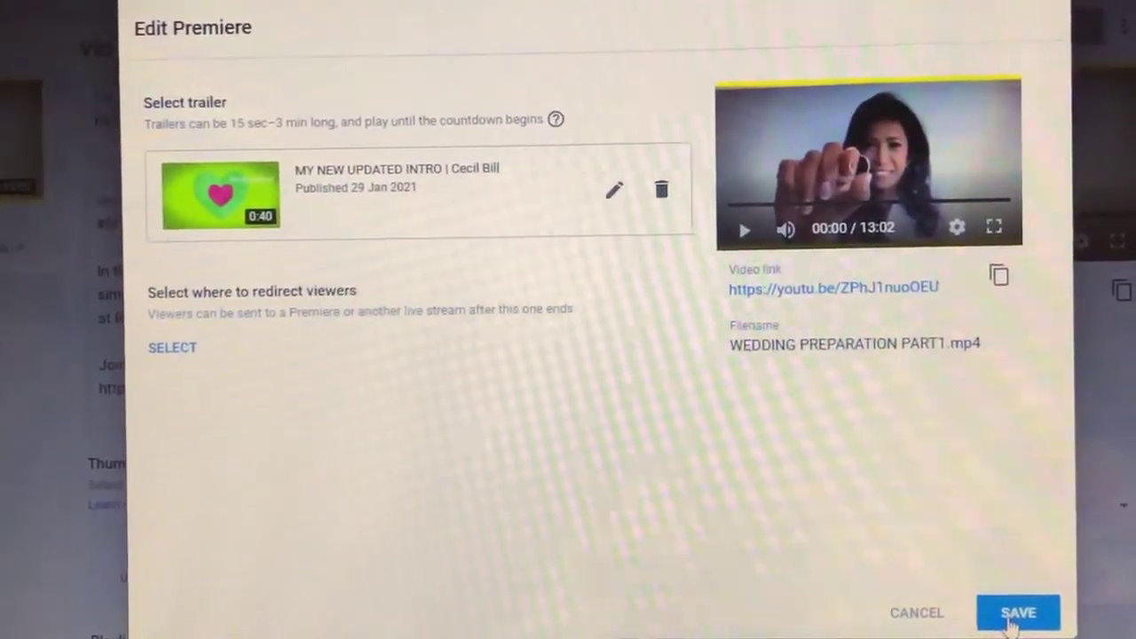
left_click(1016, 611)
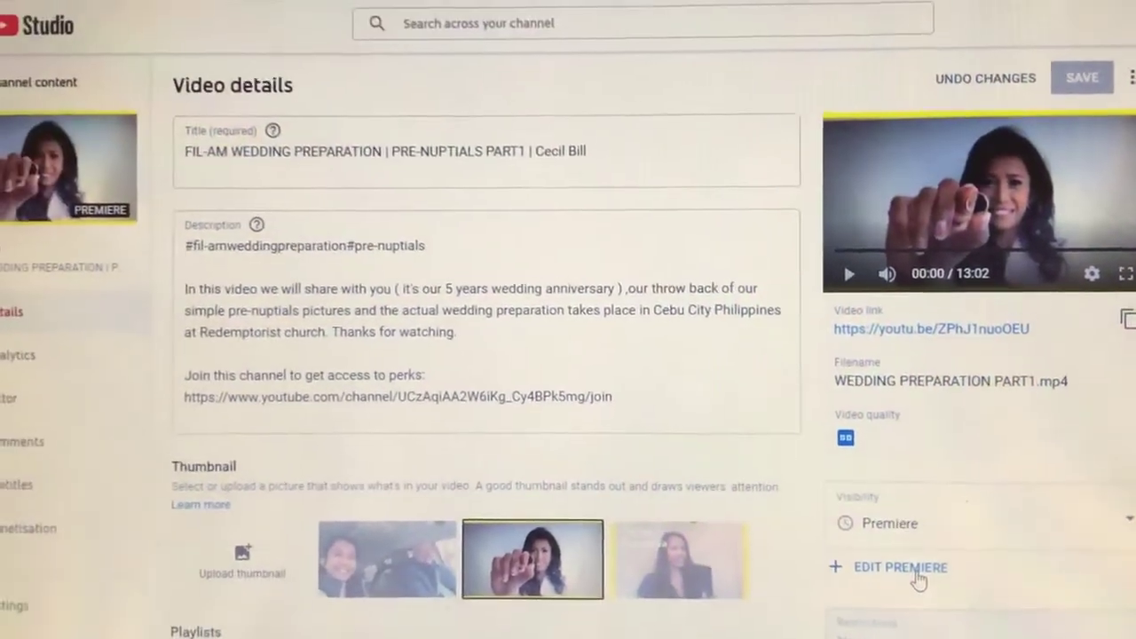
left_click(898, 568)
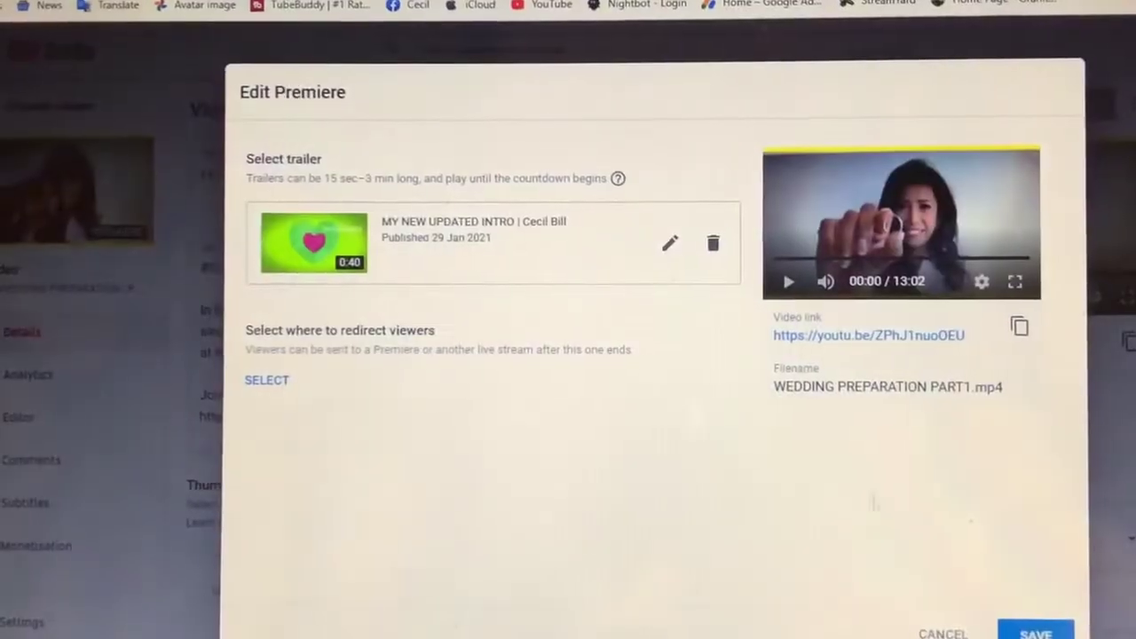